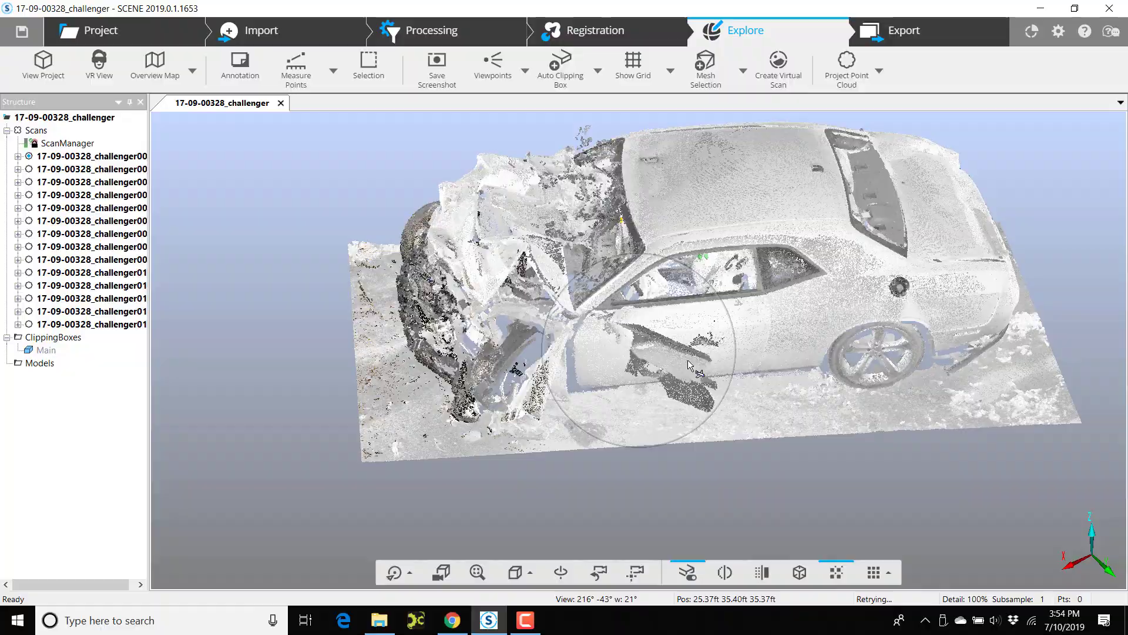
# Open scan challenger013 in its own 3D view from the Structure tree context menu
pyautogui.moveTo(688, 364); pyautogui.dragTo(712, 346)
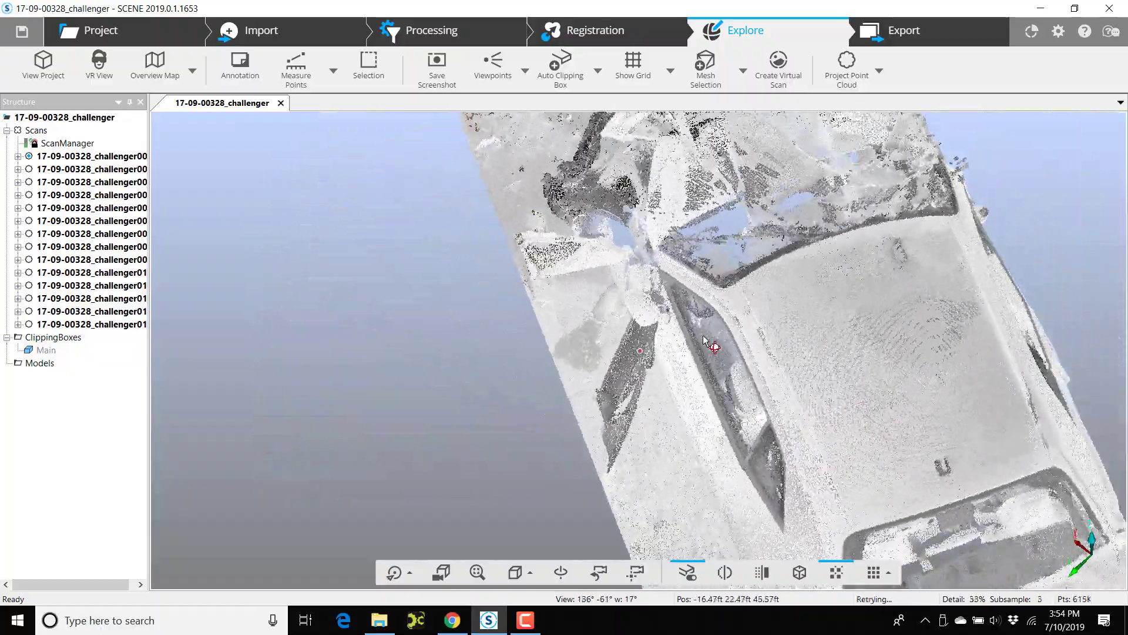
pyautogui.moveTo(706, 346); pyautogui.dragTo(979, 258)
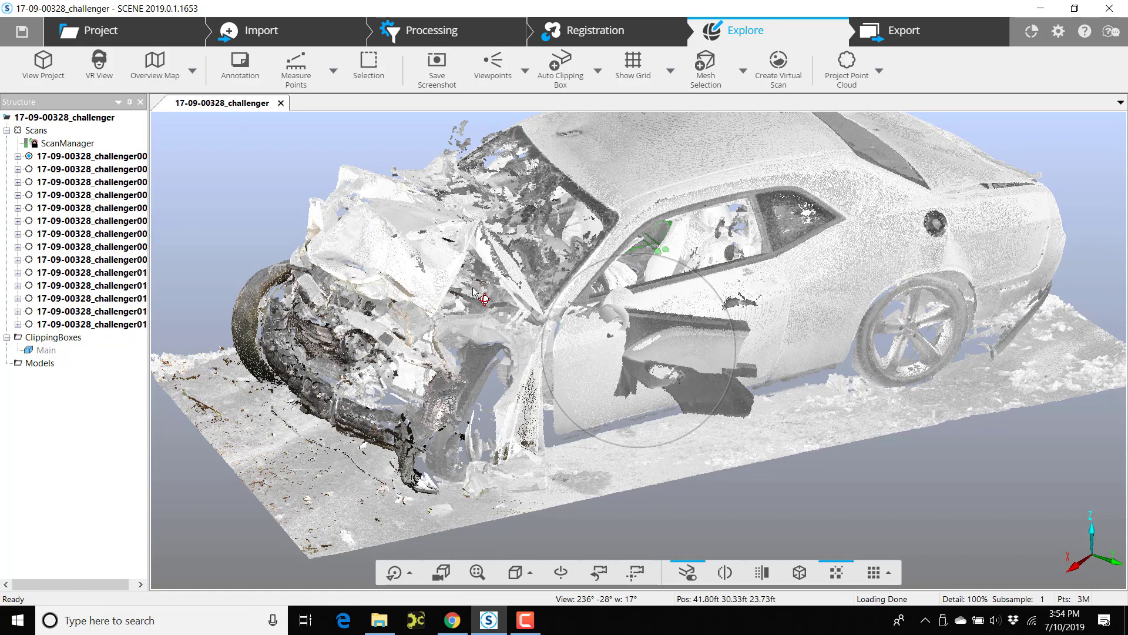
pyautogui.rightClick(82, 310)
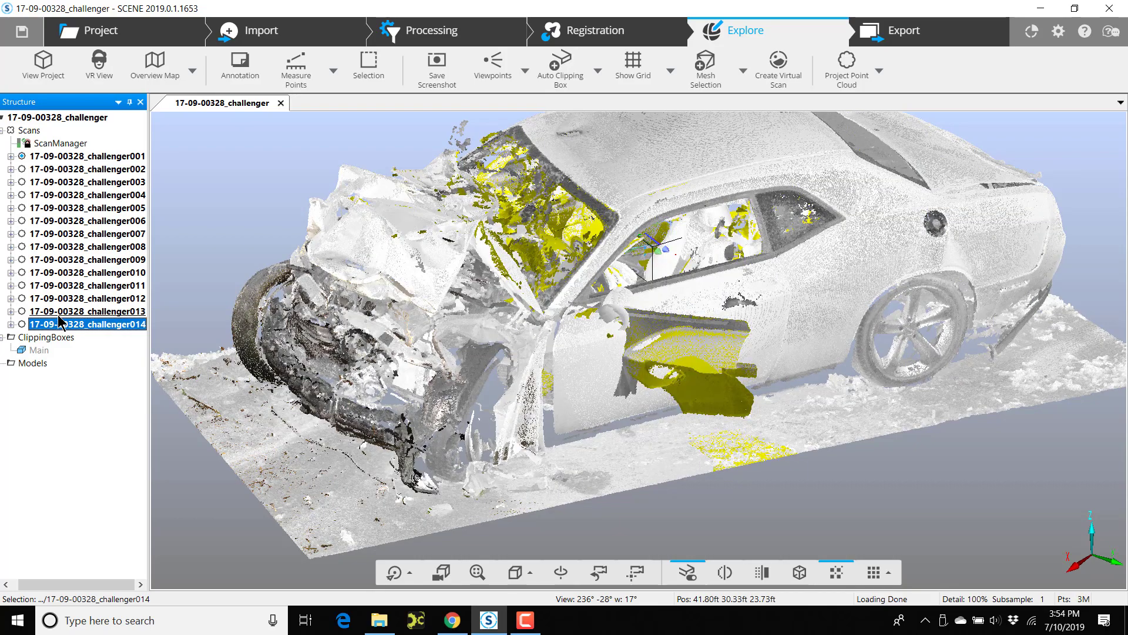
pyautogui.rightClick(85, 310)
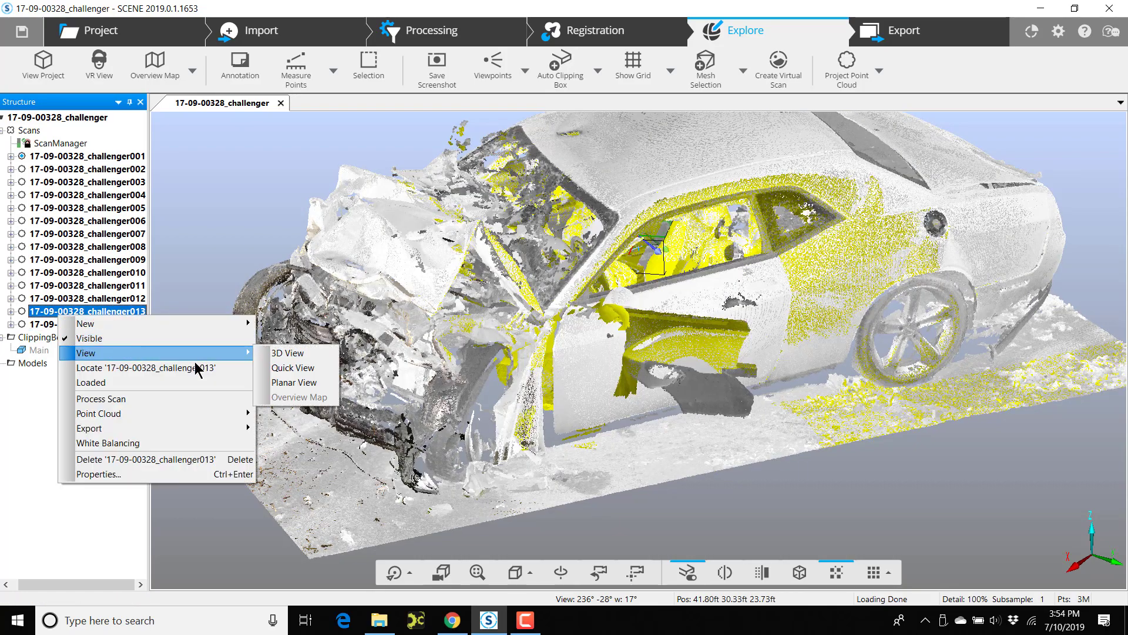
pyautogui.click(287, 353)
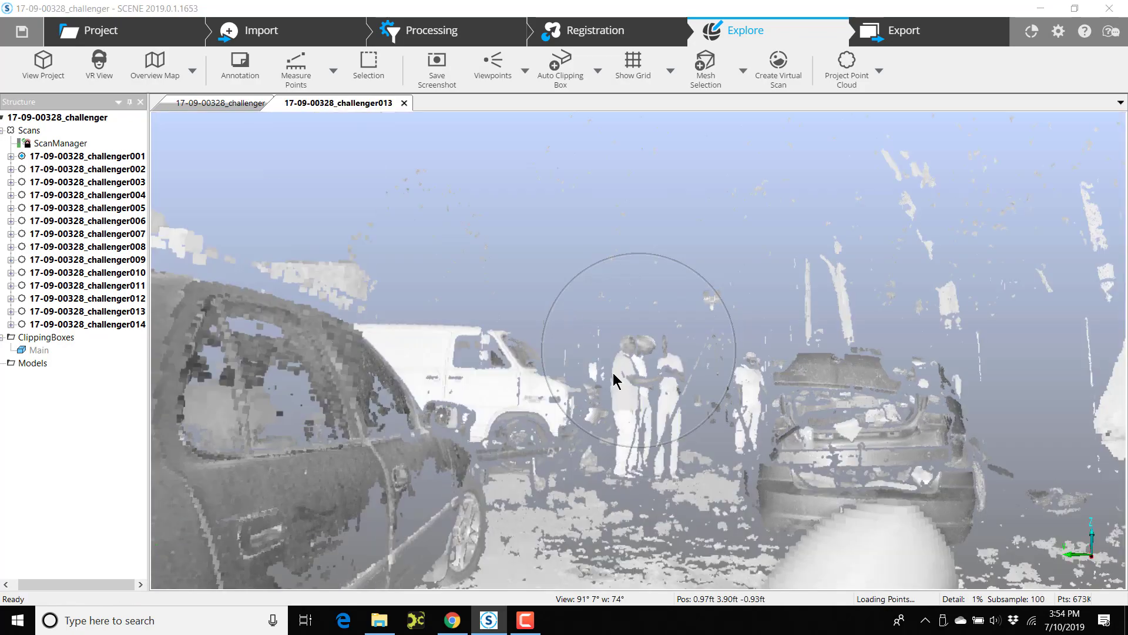
# Navigate scan 013's 3D view in toward the car until the open driver door is framed
pyautogui.moveTo(615, 379); pyautogui.dragTo(593, 320)
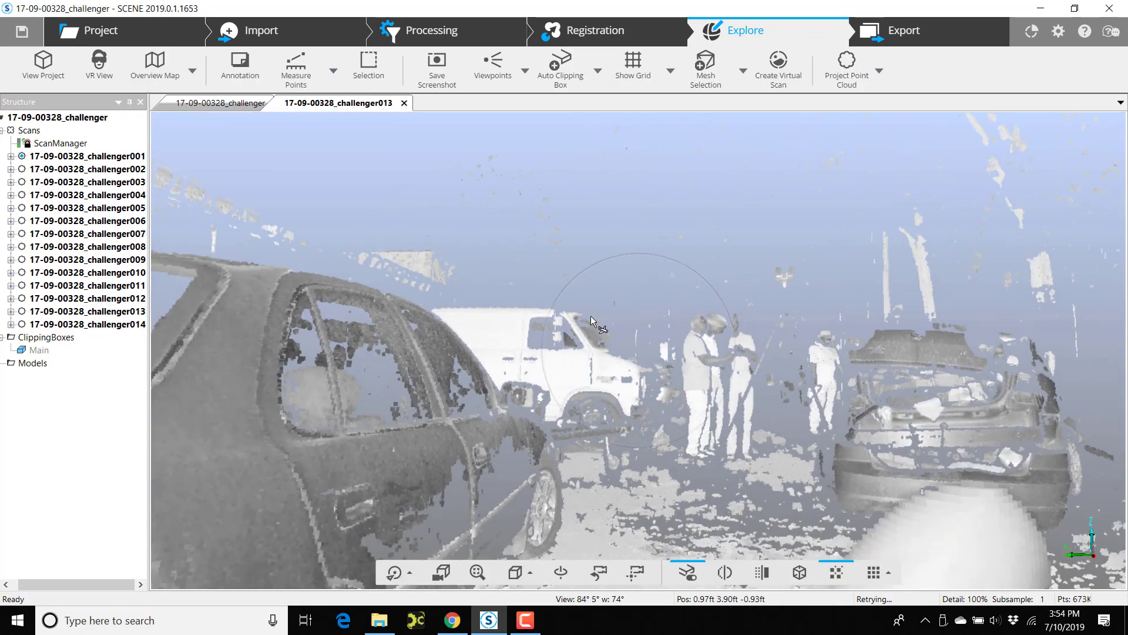
pyautogui.moveTo(593, 319); pyautogui.dragTo(755, 362)
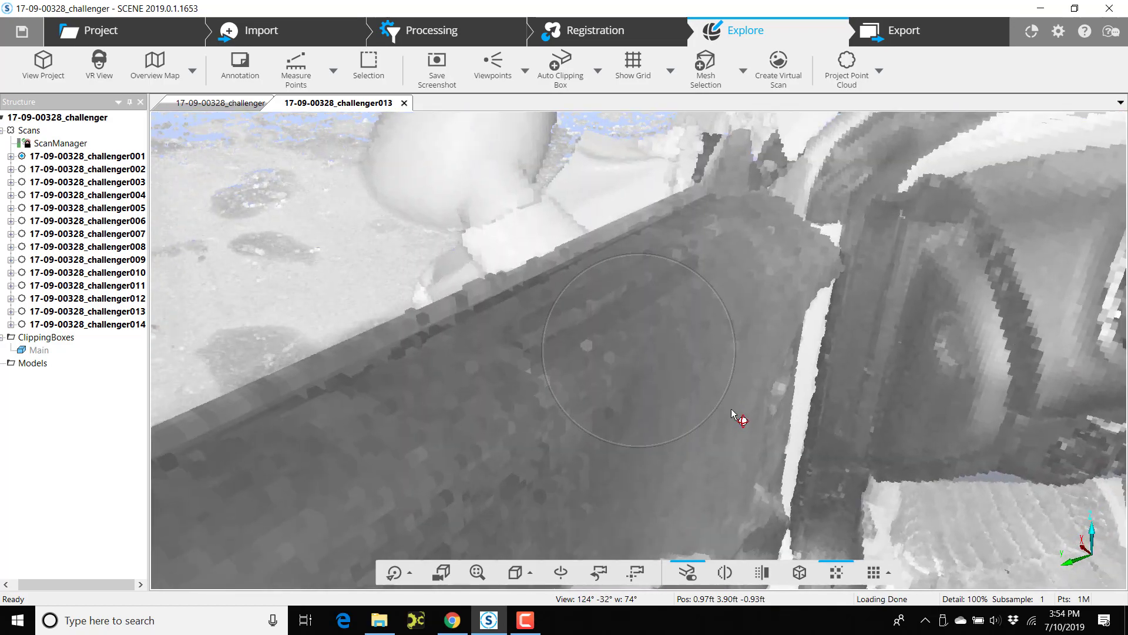
pyautogui.moveTo(740, 421); pyautogui.dragTo(716, 378)
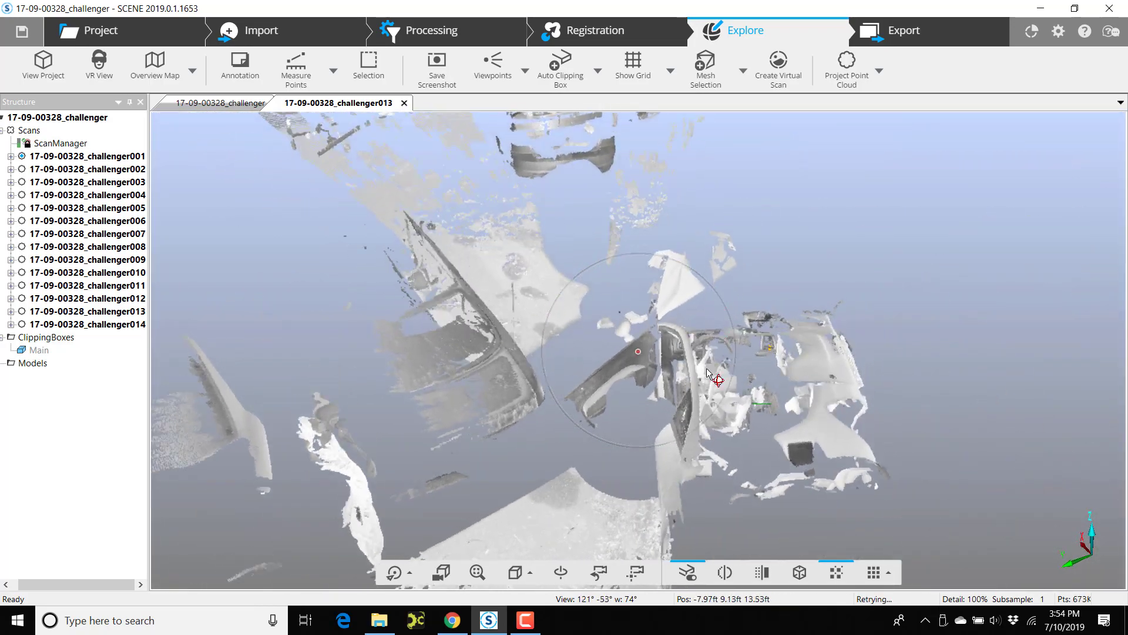
pyautogui.moveTo(709, 374); pyautogui.dragTo(551, 252)
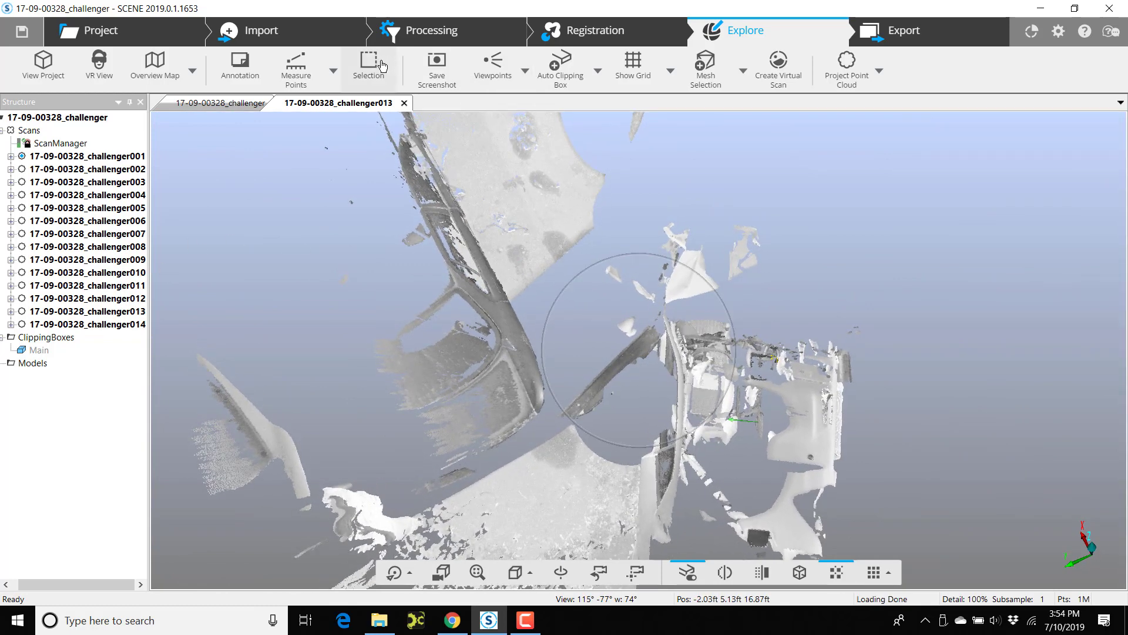
# Polygon-select the open-door points in scan 013 and delete them via Selection > Delete Points
pyautogui.click(368, 65)
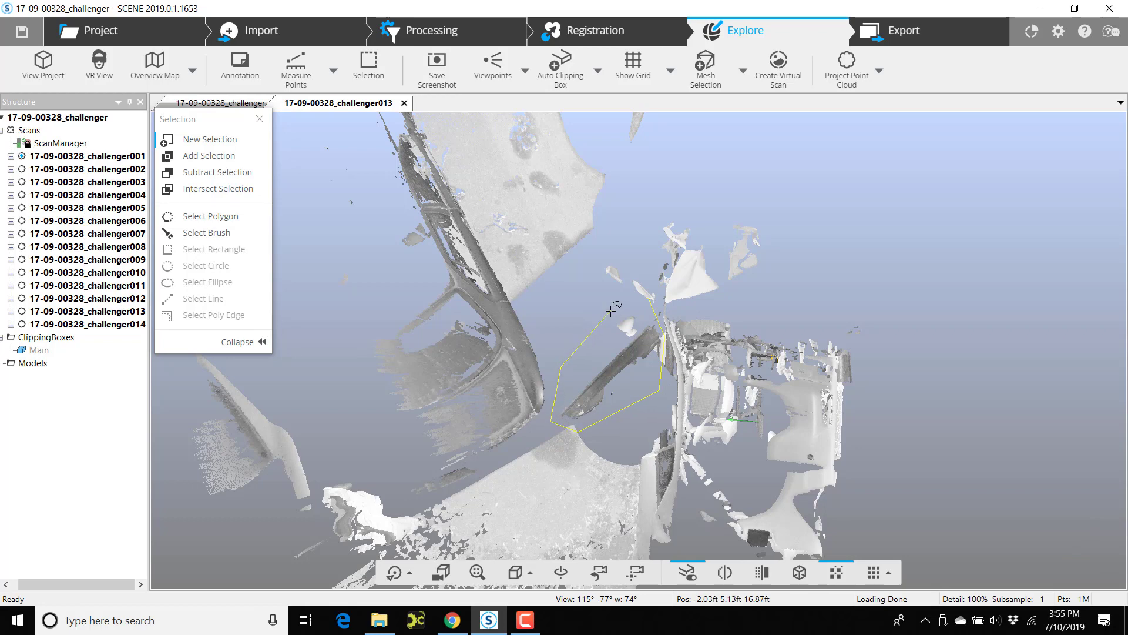
pyautogui.rightClick(611, 352)
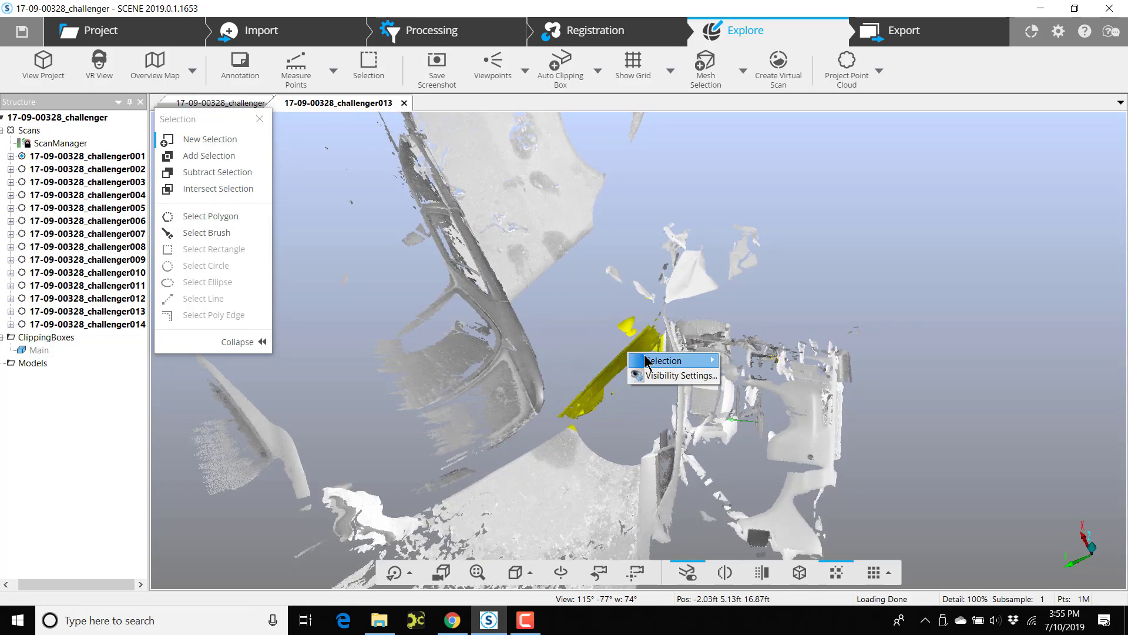
pyautogui.moveTo(666, 360)
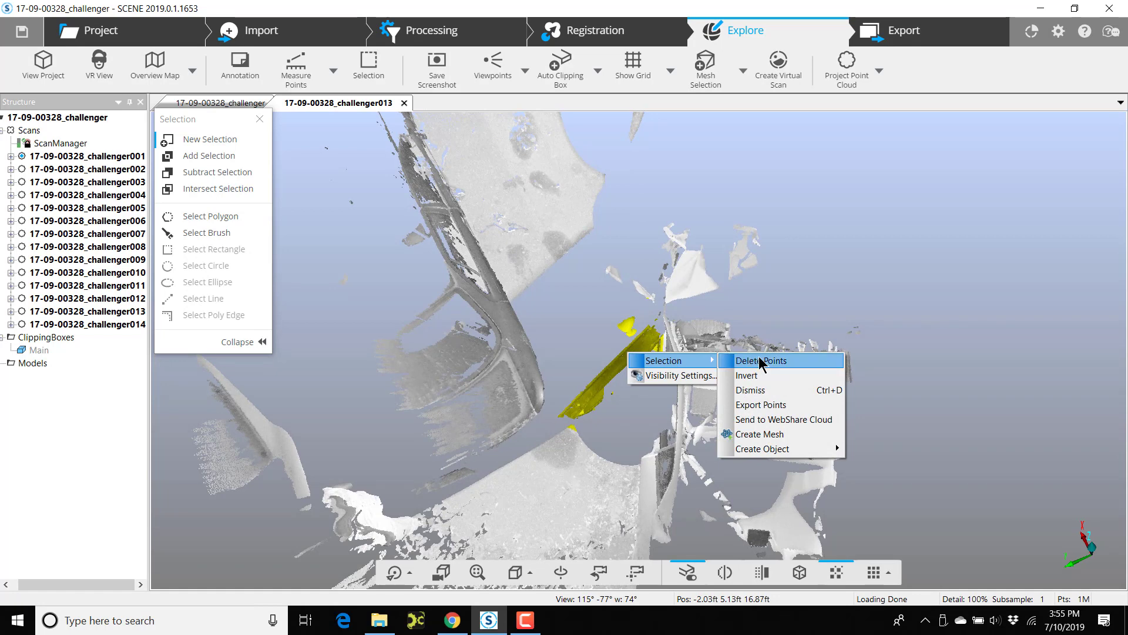
pyautogui.click(761, 361)
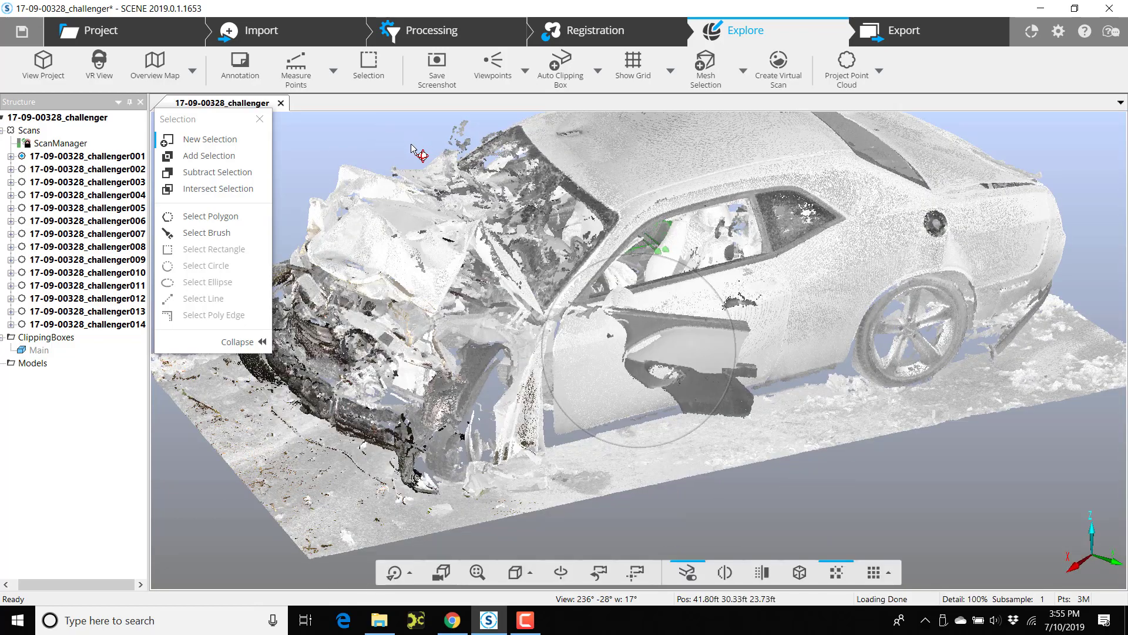
# Highlight scan challenger014 and open it in its own 3D view to remove its door points
pyautogui.click(87, 324)
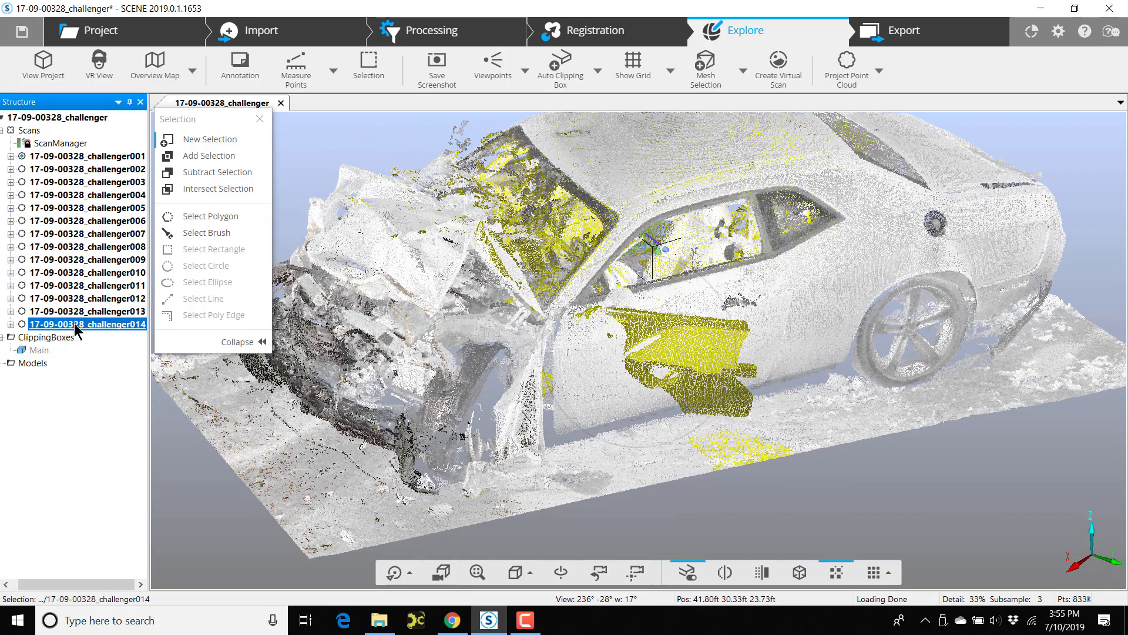
pyautogui.rightClick(86, 324)
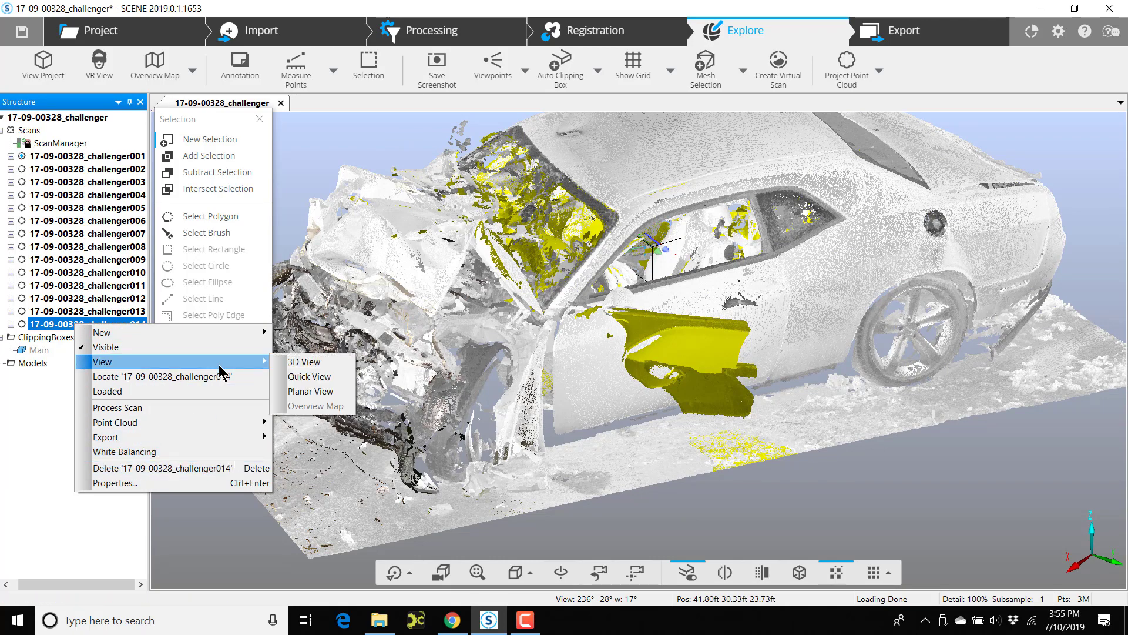
pyautogui.click(304, 361)
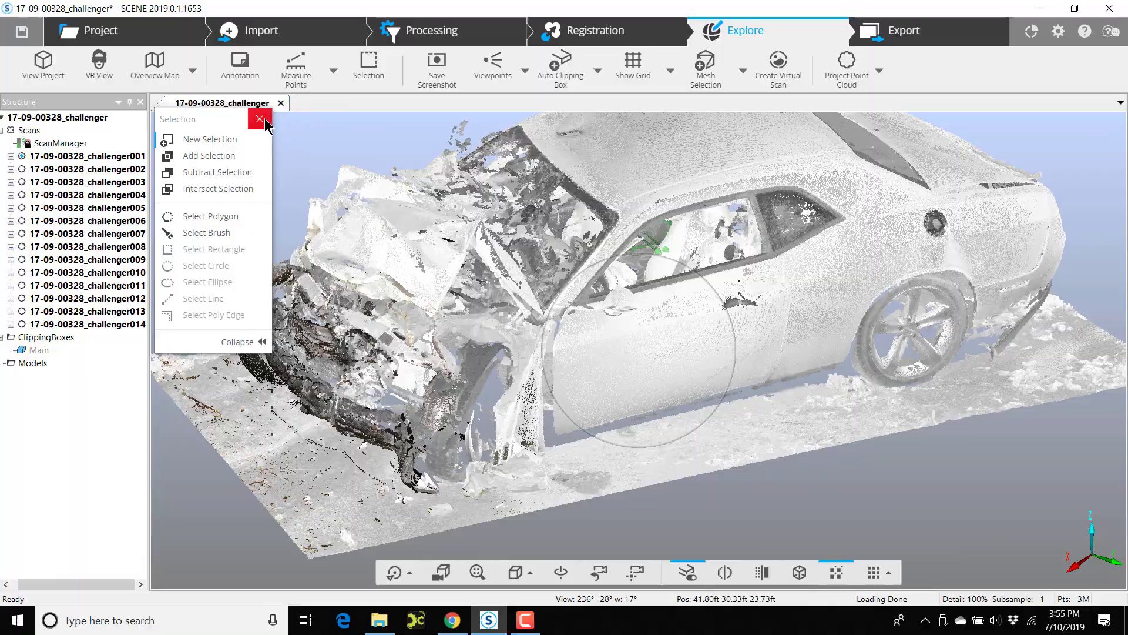
# Close the Selection panel and orbit the Challenger to check the cleaned door area
pyautogui.click(261, 119)
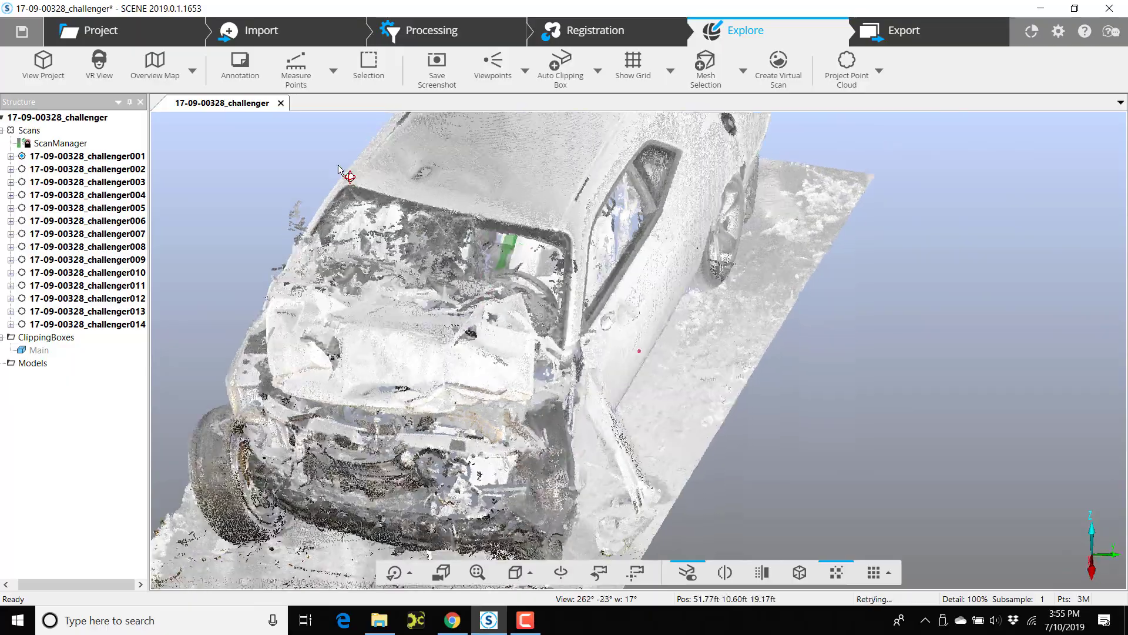
pyautogui.moveTo(346, 173); pyautogui.dragTo(867, 288)
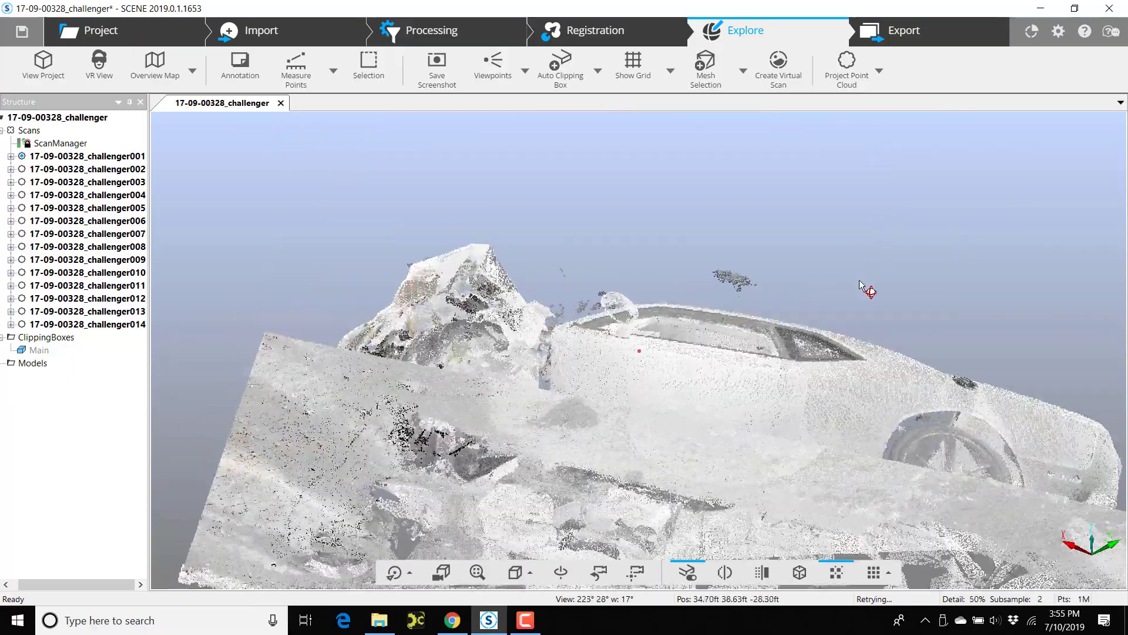